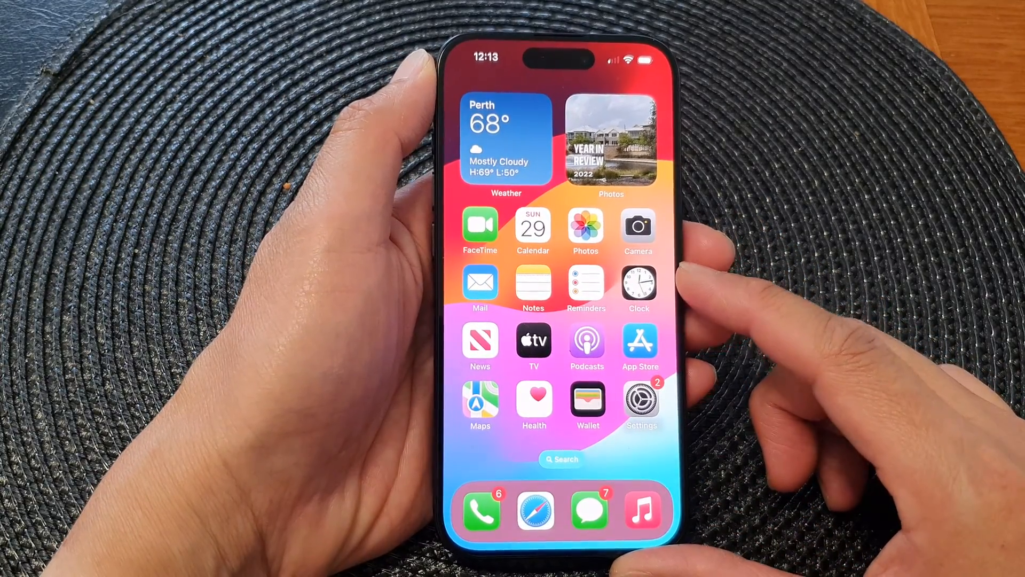
# Open Settings, go to General, and scroll until Date & Time is visible.
pyautogui.click(640, 400)
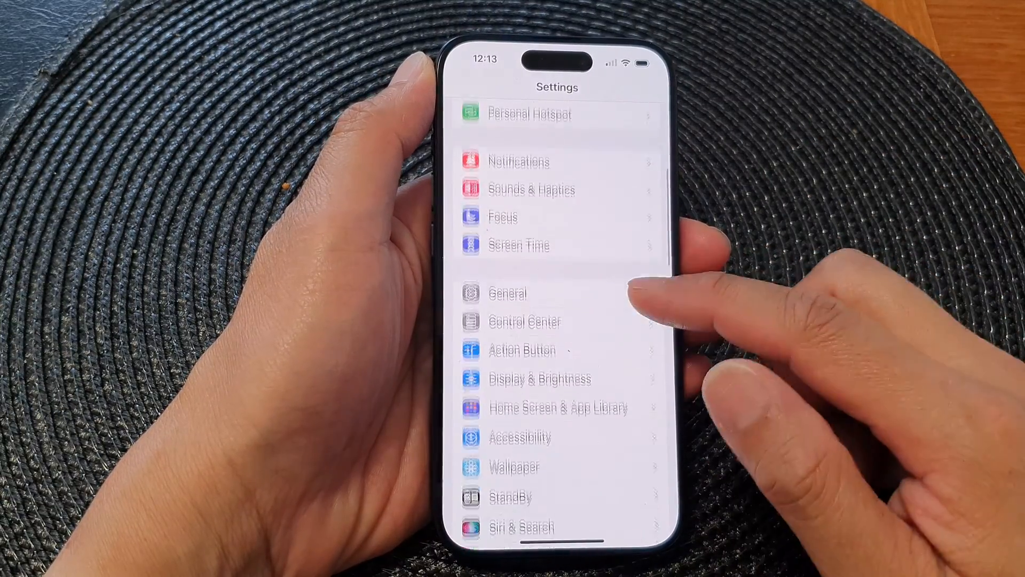
pyautogui.click(508, 292)
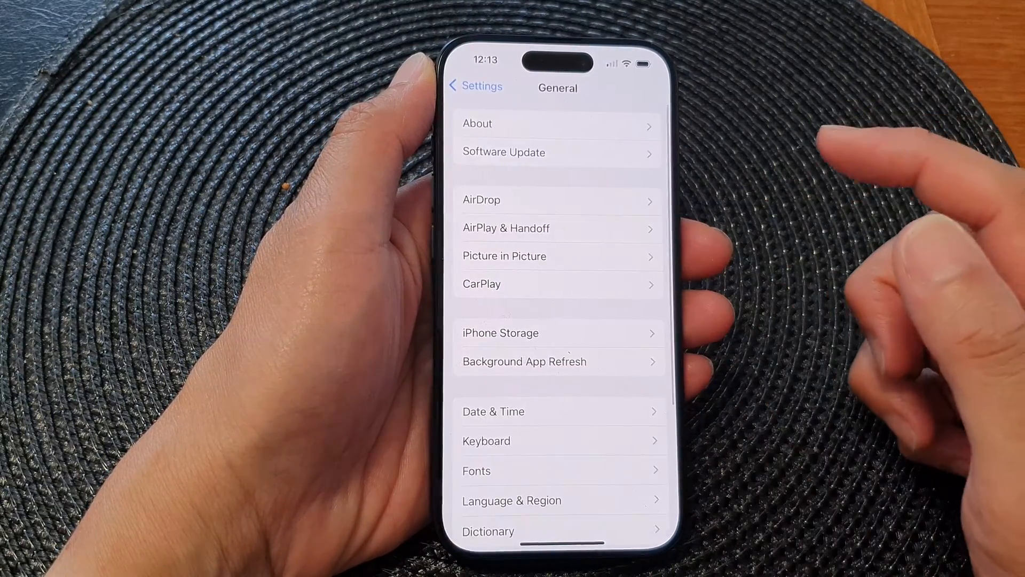
pyautogui.scroll(3)
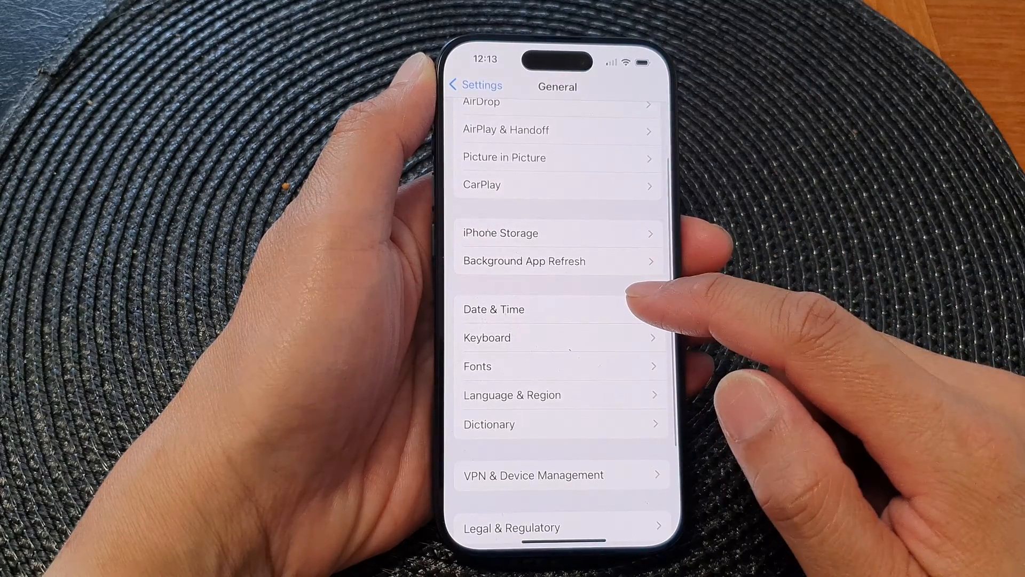
# Open Date & Time and turn off Set Automatically, revealing the Oct 29, 2023 date.
pyautogui.click(493, 308)
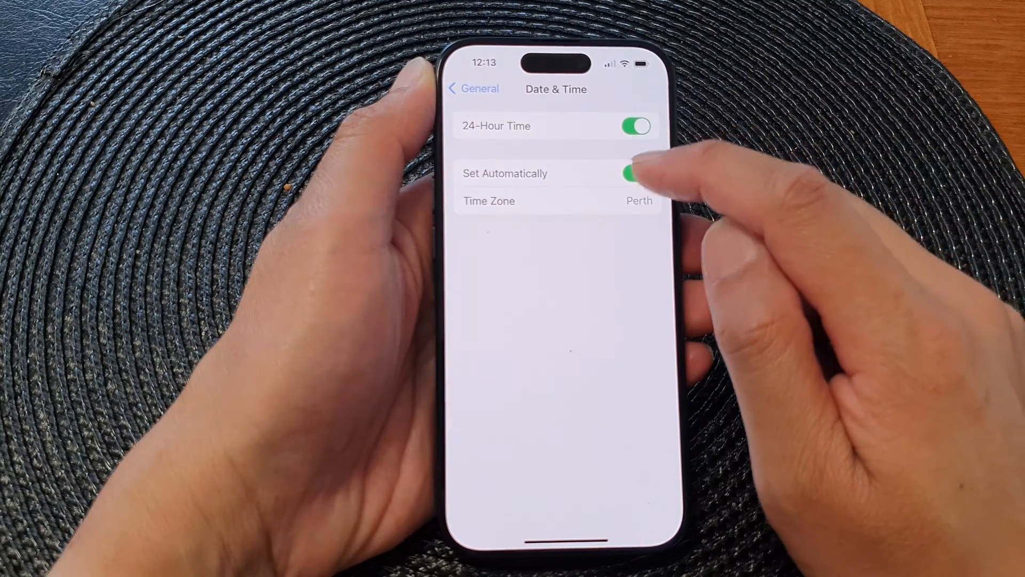
pyautogui.click(636, 173)
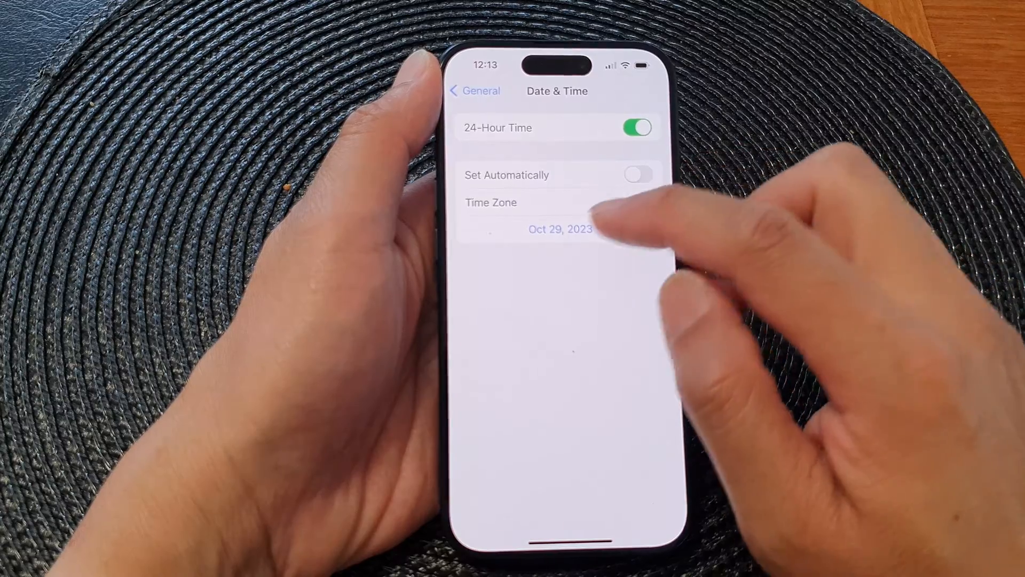
# Expand the October 2023 calendar and open the time wheel showing 12:13.
pyautogui.click(559, 229)
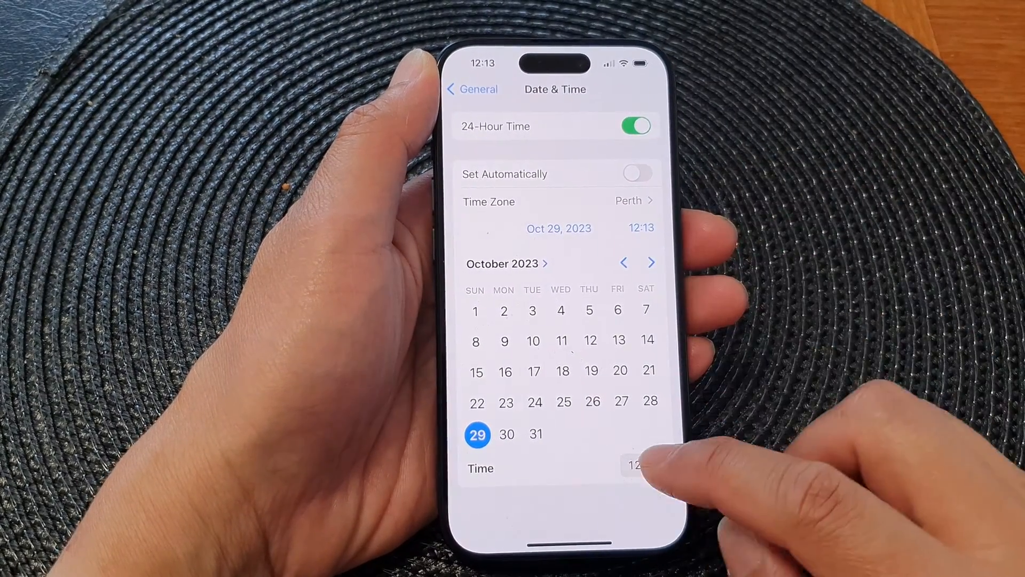
pyautogui.click(642, 466)
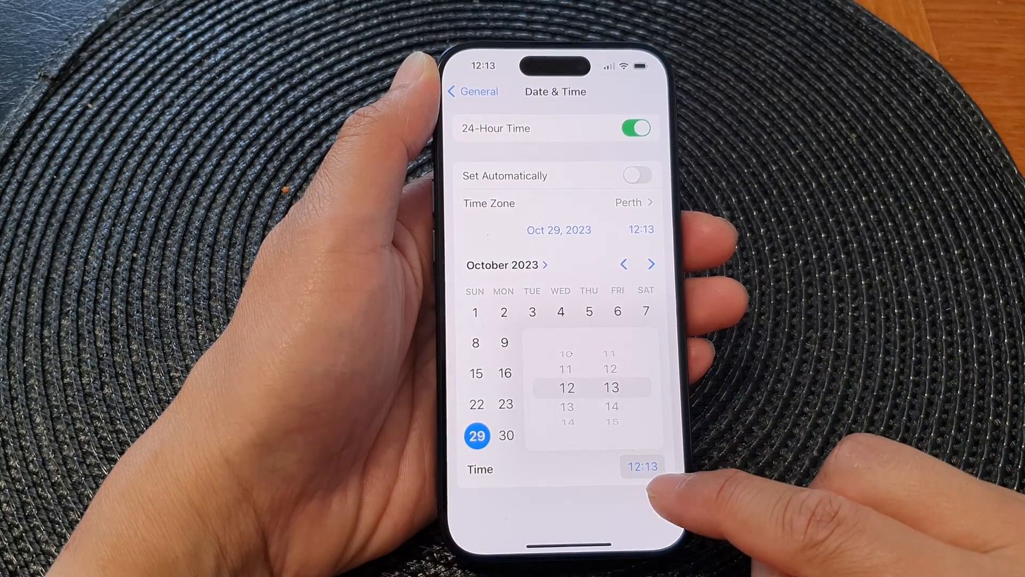